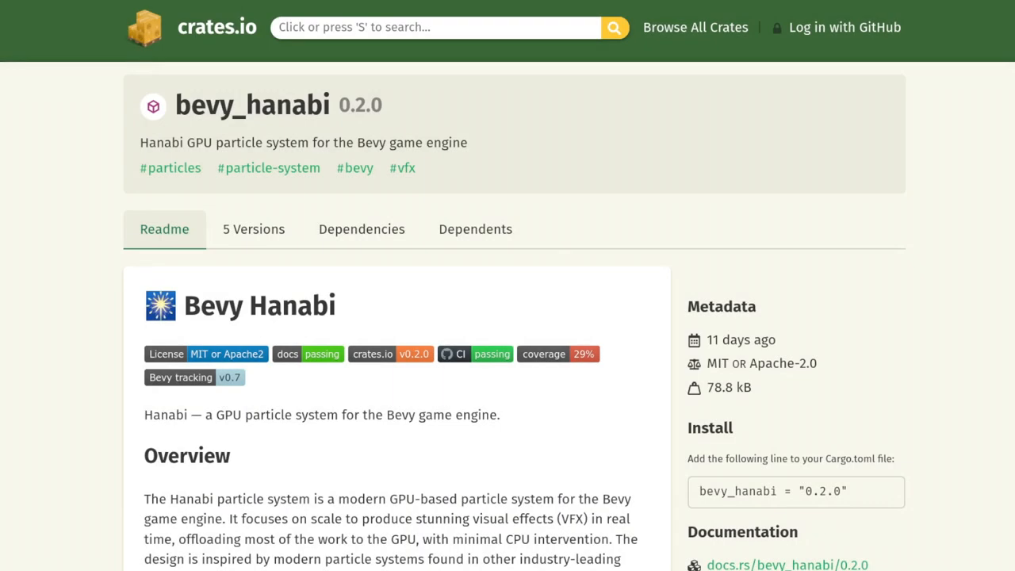
# Step: Scroll through the logic_projects_bevy_template repository page to review its contents
pyautogui.scroll(-3)
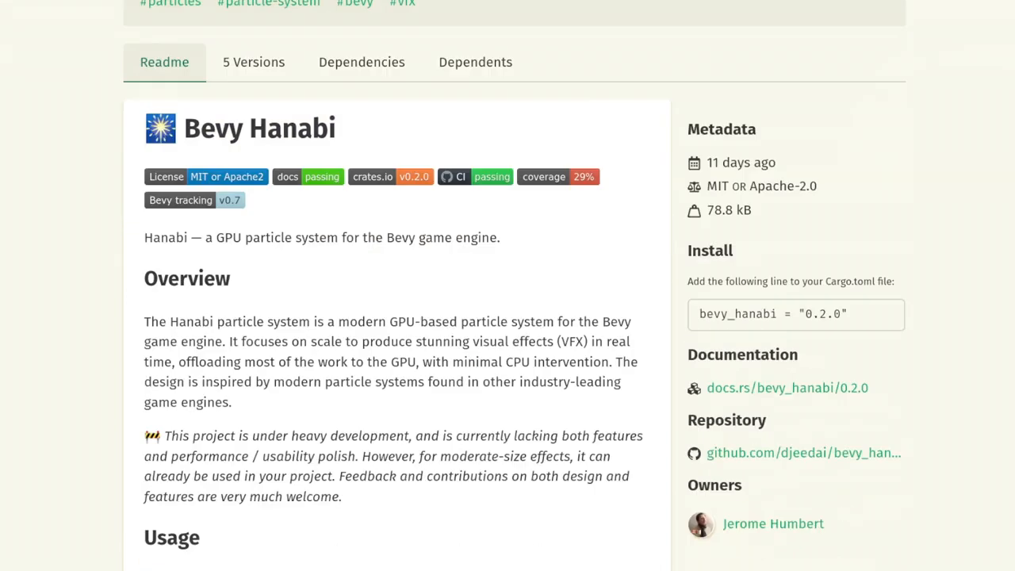
pyautogui.scroll(-3)
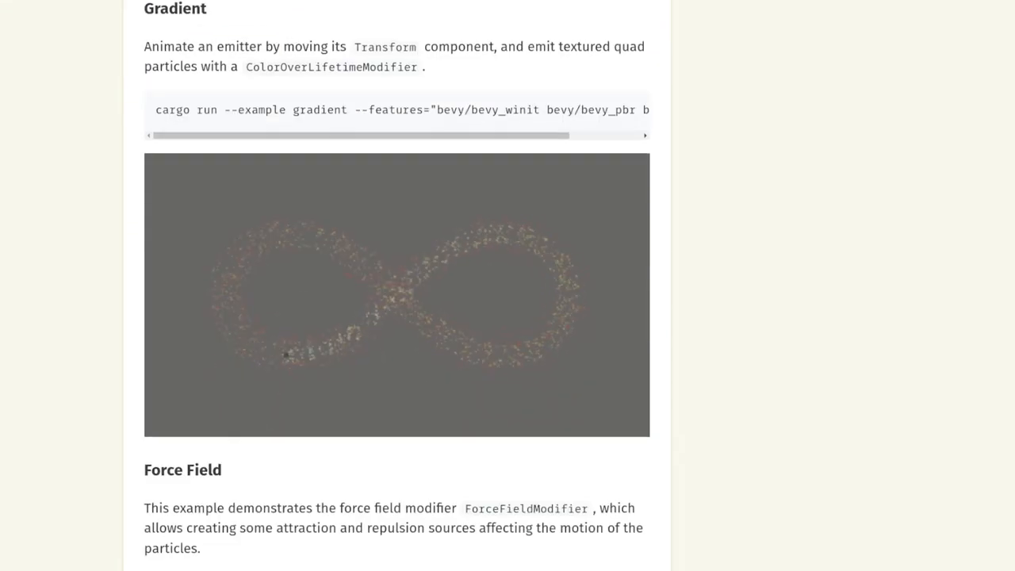
pyautogui.scroll(-3)
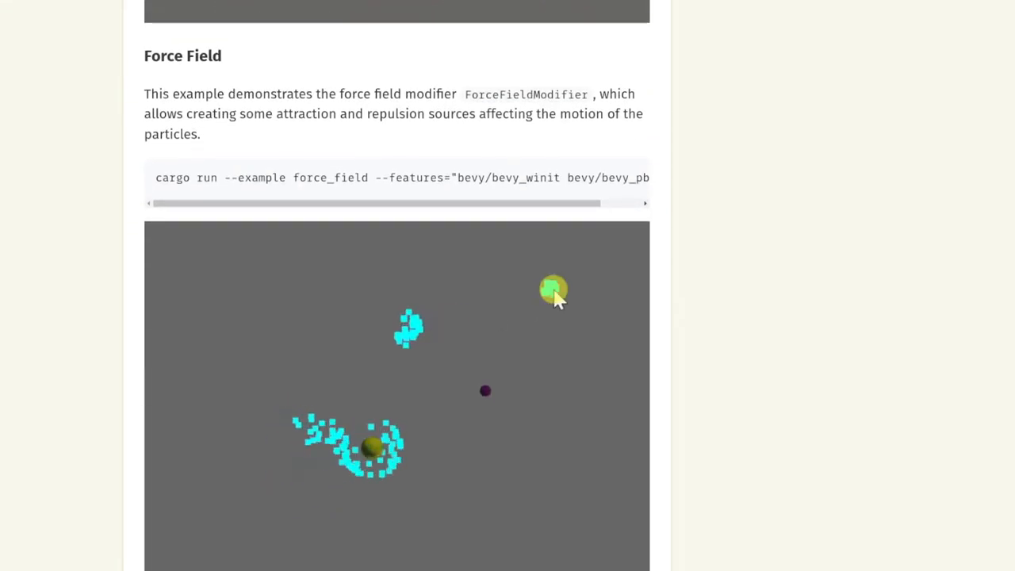
pyautogui.scroll(-3)
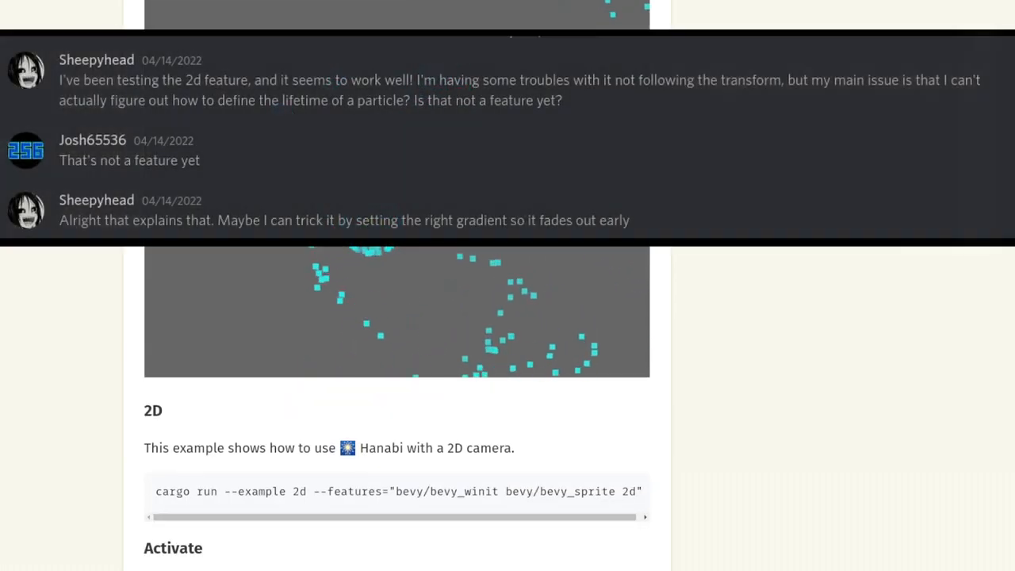
pyautogui.scroll(-3)
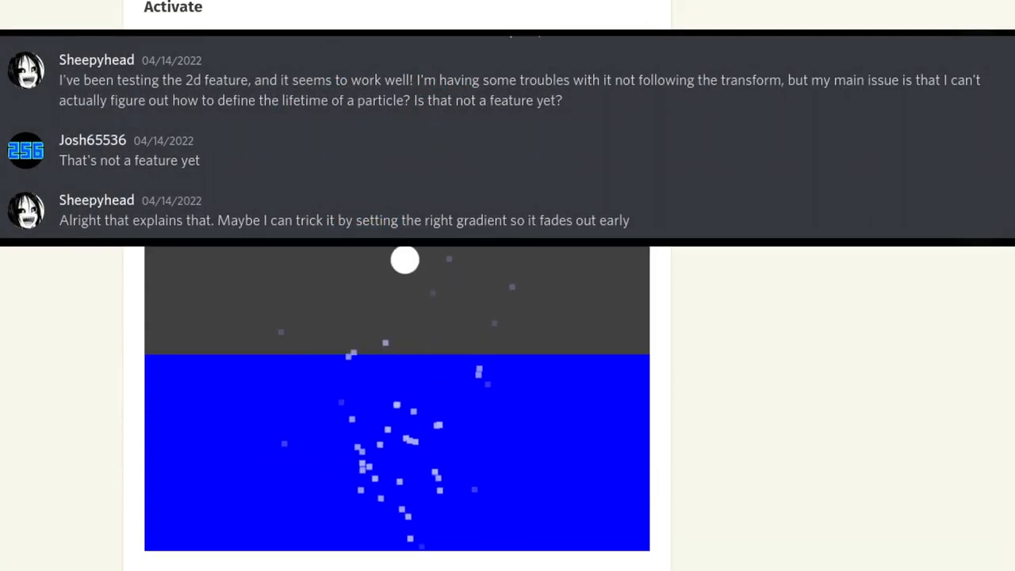
pyautogui.scroll(-3)
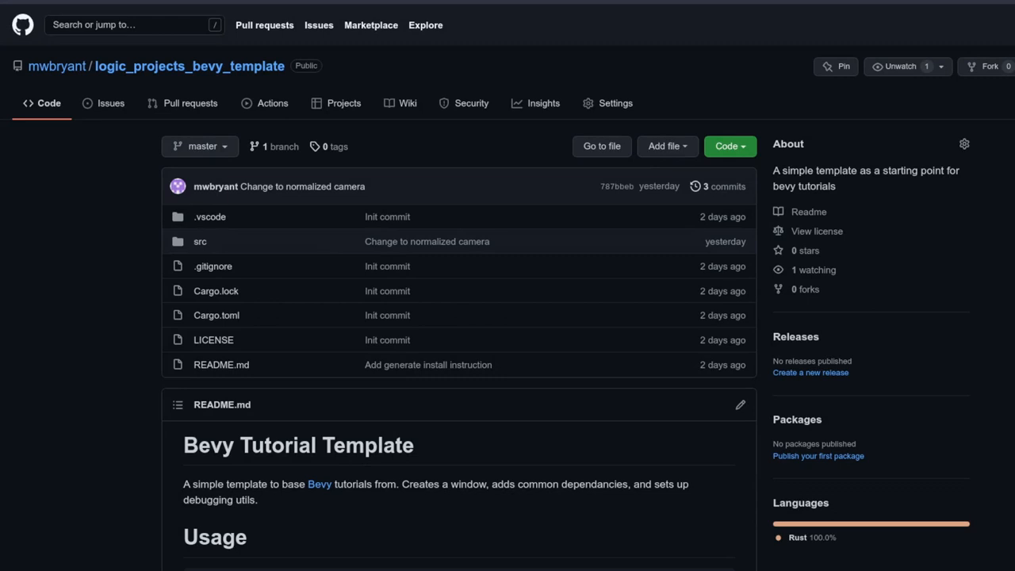
pyautogui.scroll(-3)
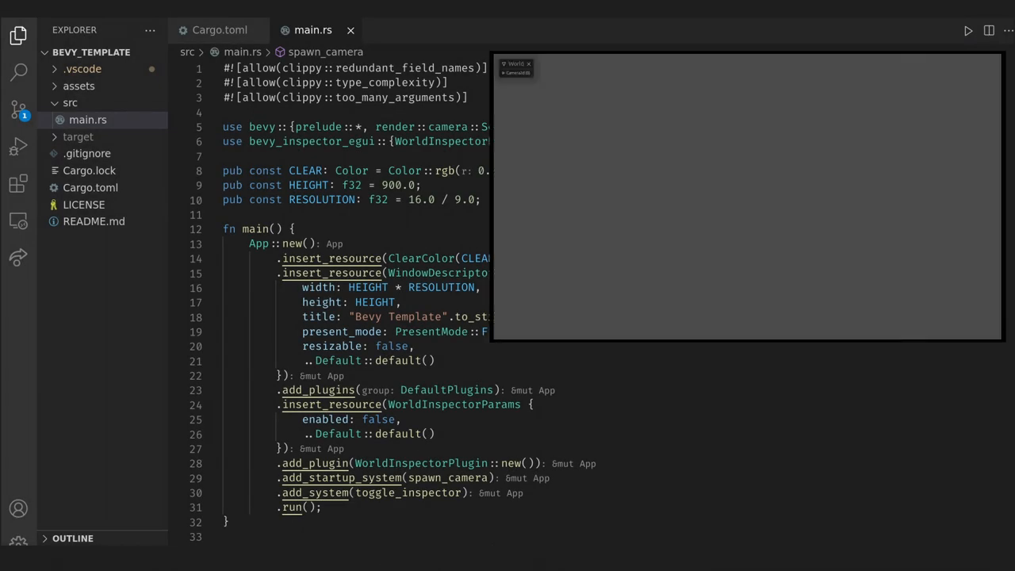
# Step: View src/main.rs of the template project with the basic Bevy app window running
pyautogui.moveTo(516, 67); pyautogui.dragTo(606, 118)
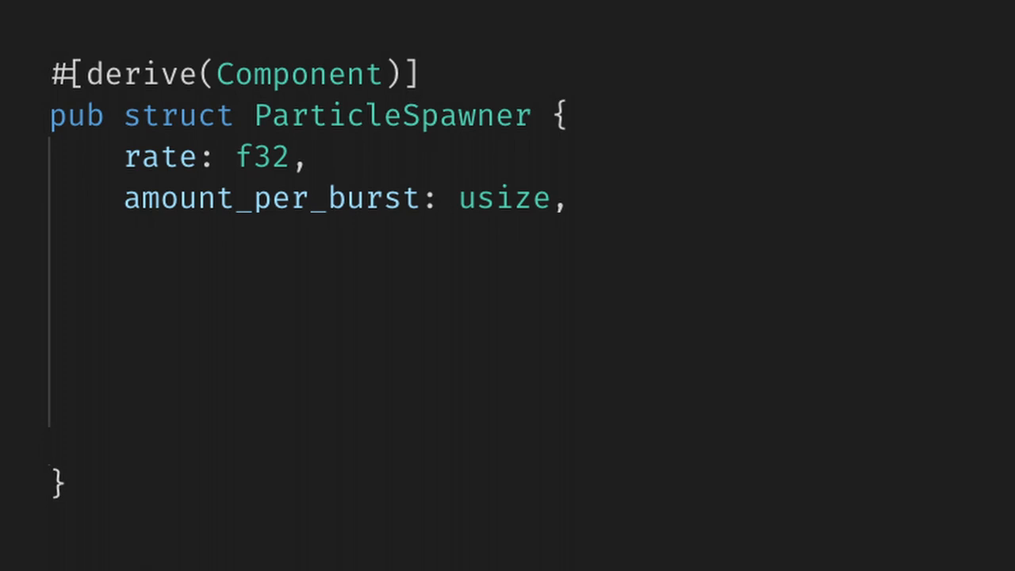
# Step: Add the position_variance: f32 field and remaining lifetime, size, velocity, color and timer fields to ParticleSpawner
pyautogui.write('position_variance: f32,')
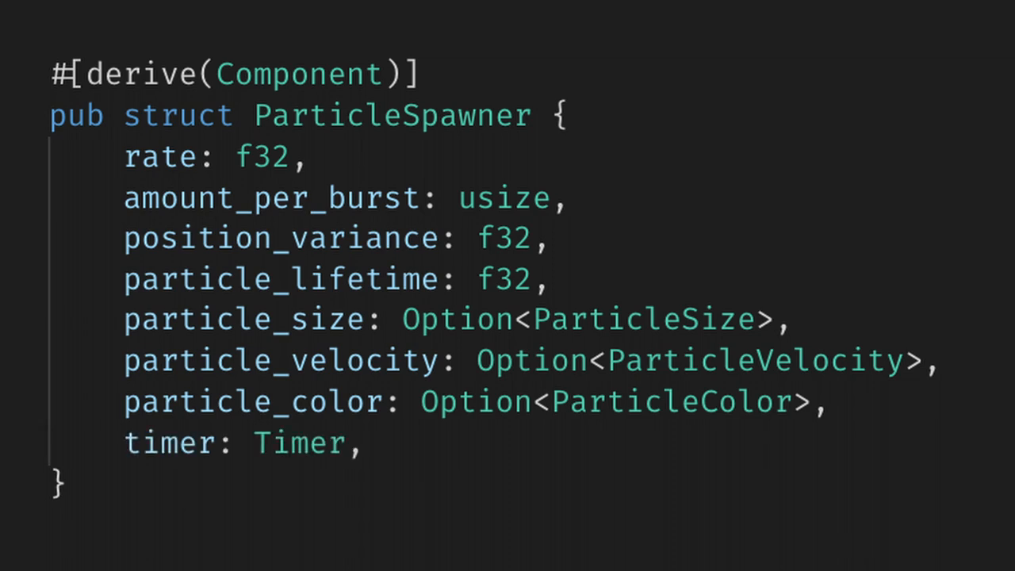
pyautogui.scroll(-3)
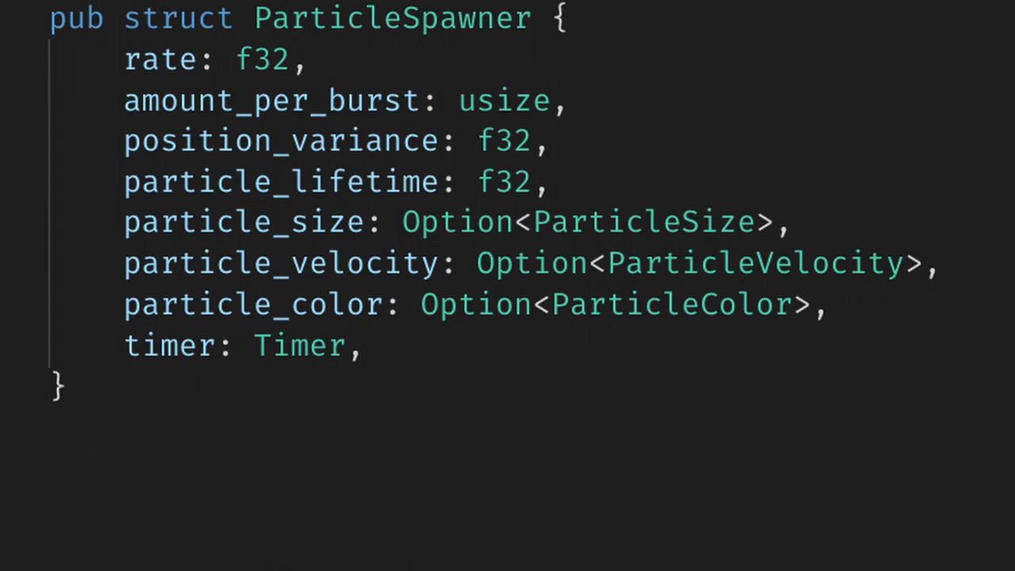
# Step: Add #[derive(Component)] particle structs and write emit_particles spawning Particle entities when the timer finishes
pyautogui.write('#[derive(Component)]')
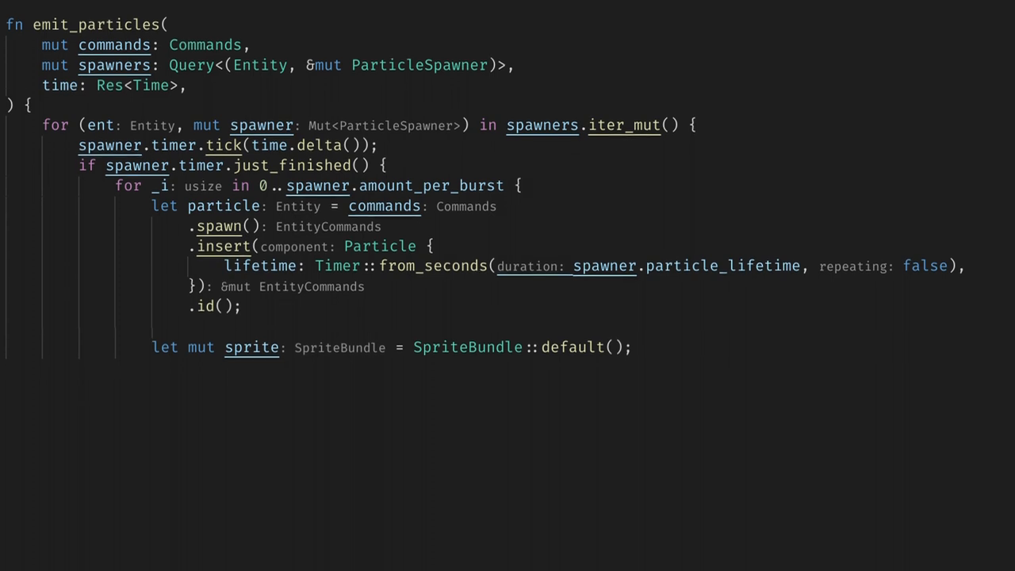
pyautogui.scroll(-3)
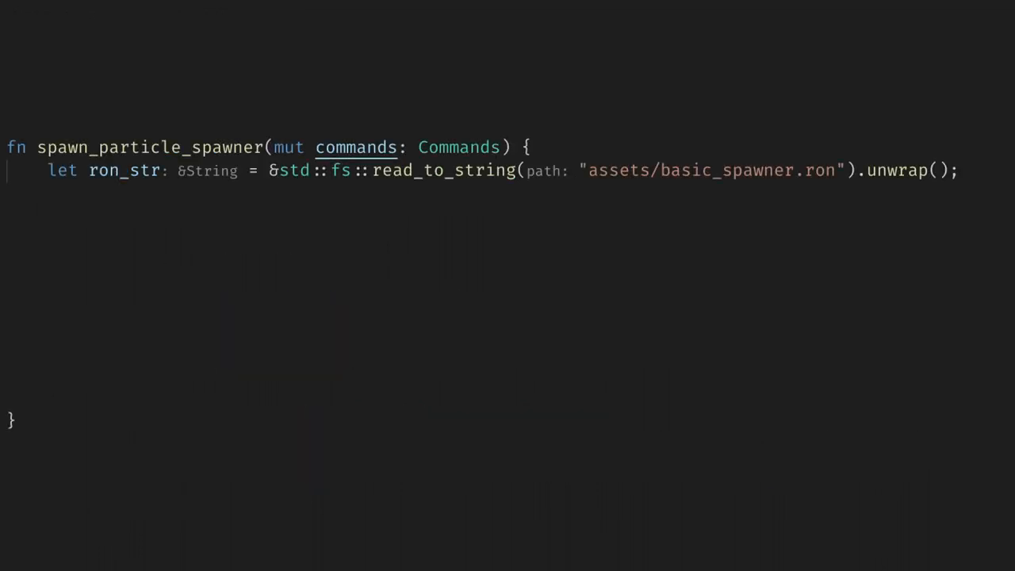
# Step: Parse ron_str into a ParticleSpawner via ron::from_str with an expect failure message
pyautogui.write('let spawner: ParticleSpawner = ron::from_str::<ParticleSpawner>(ron_str).expect("Failed to load basic_spawner.ron");')
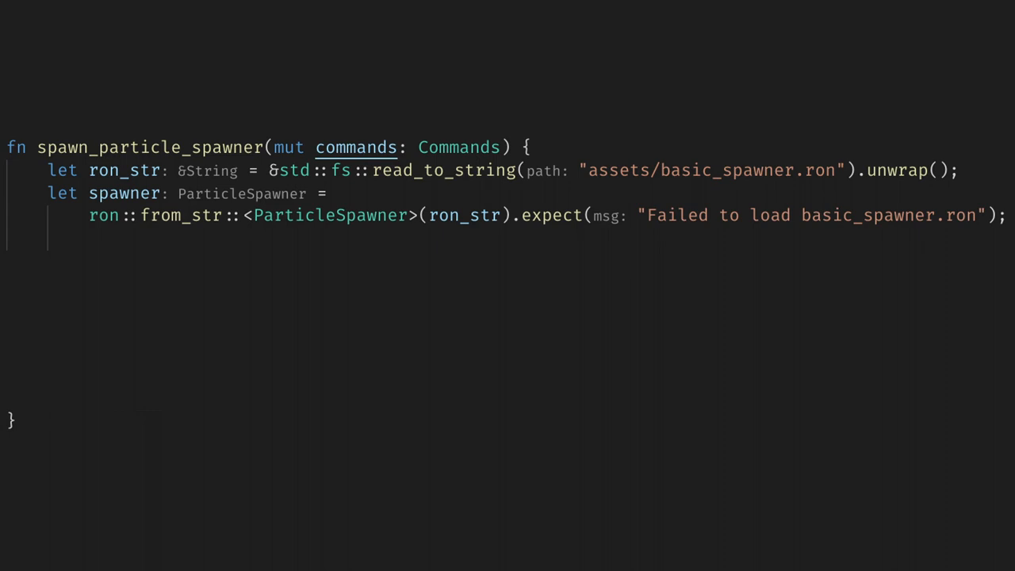